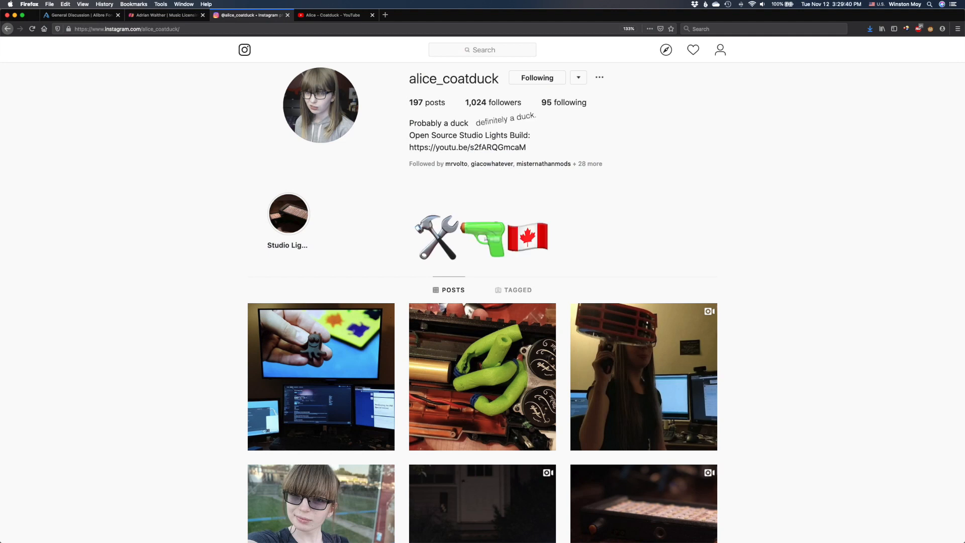
Step: Close the Stryfe ACTUAL v13 tab, bringing up the save-changes prompt
click(334, 15)
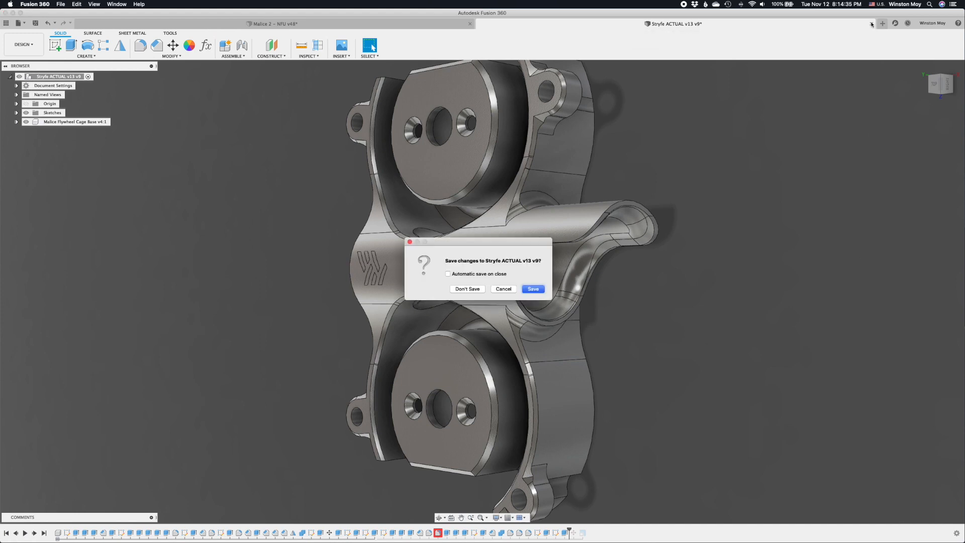
click(467, 288)
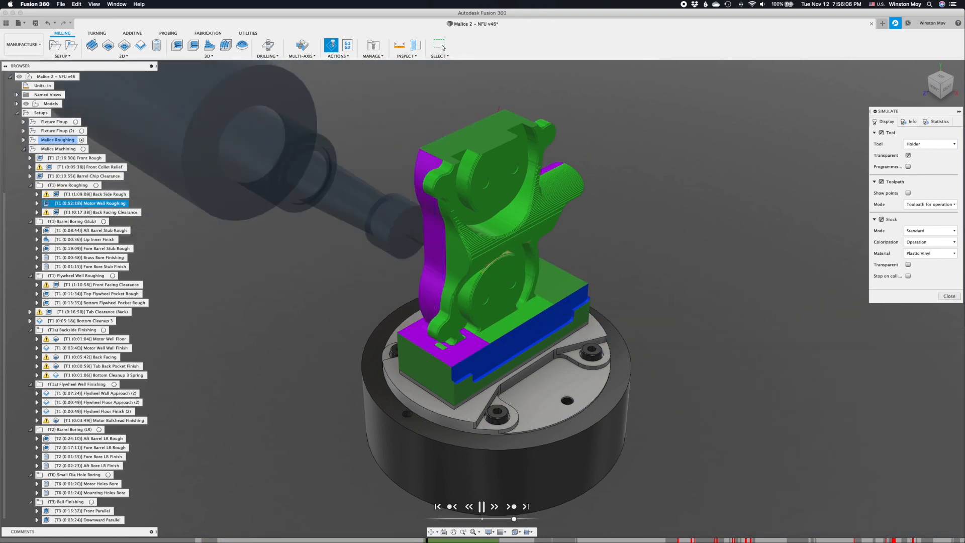
Step: Preview the Downward, Upward and Back Parallel ball-finishing toolpaths on the flywheel cage
click(90, 249)
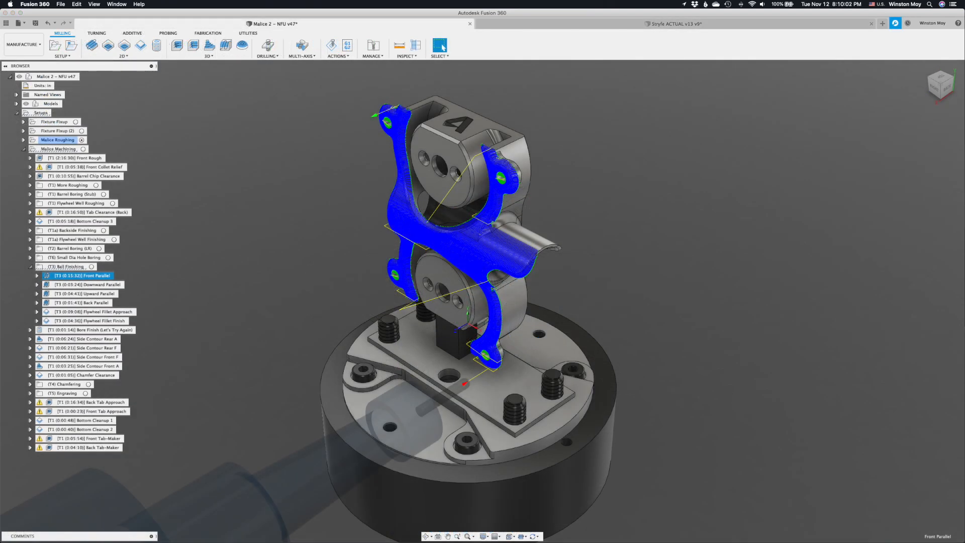
click(80, 284)
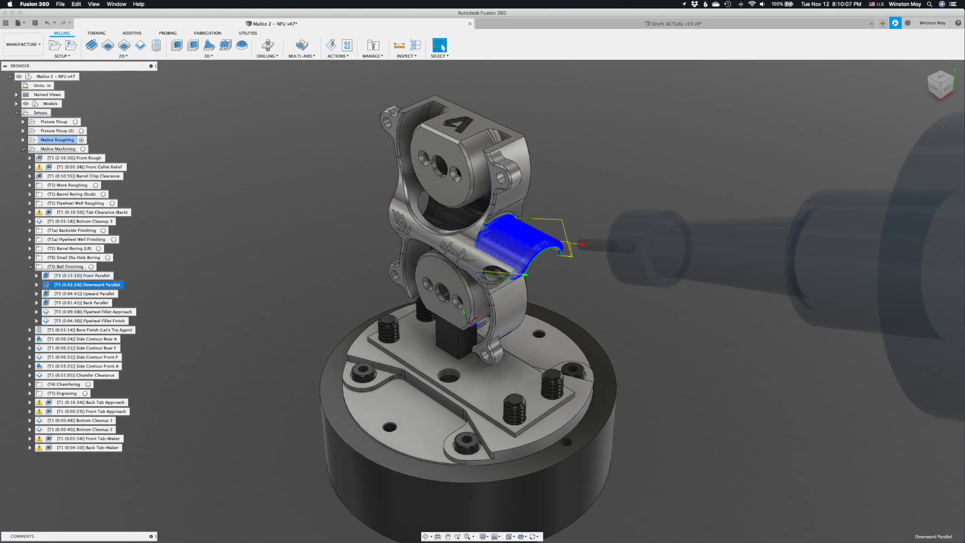
click(80, 294)
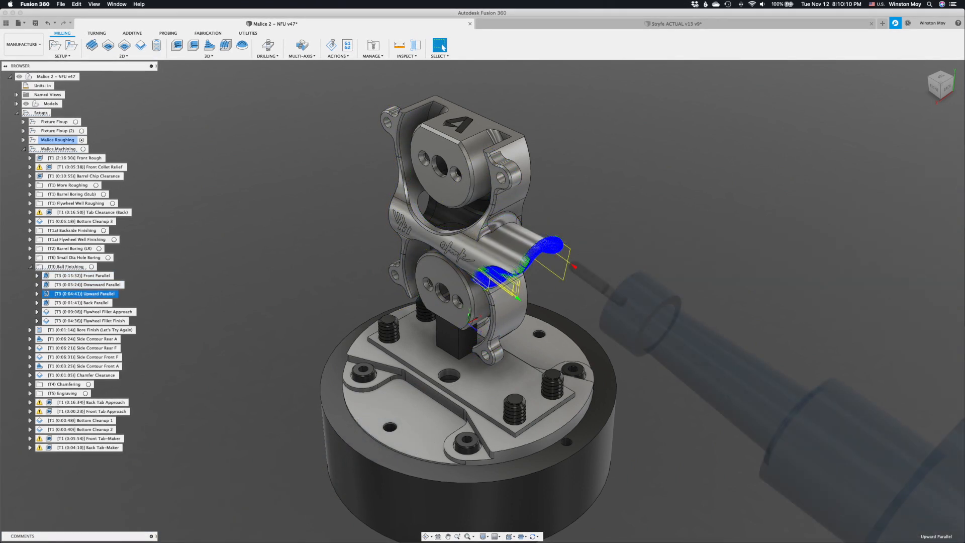
click(73, 302)
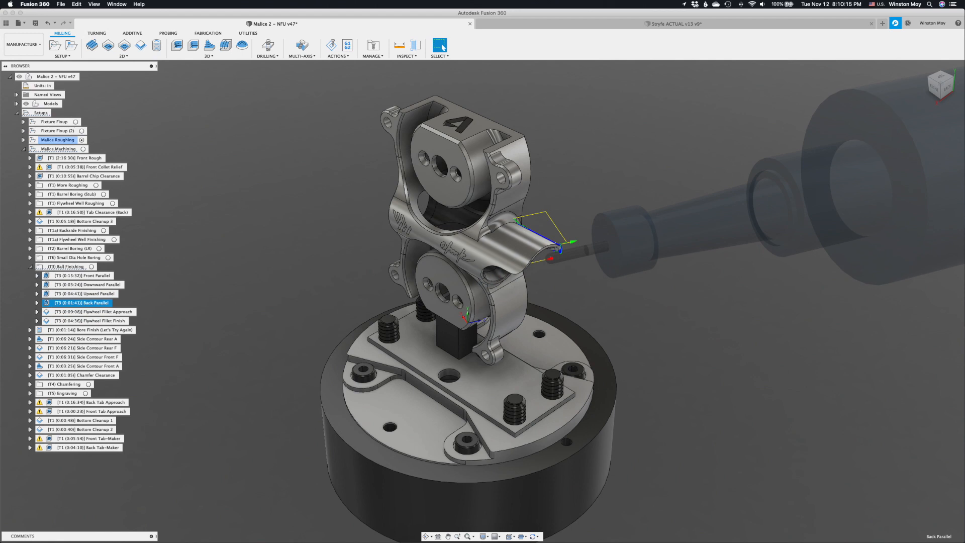